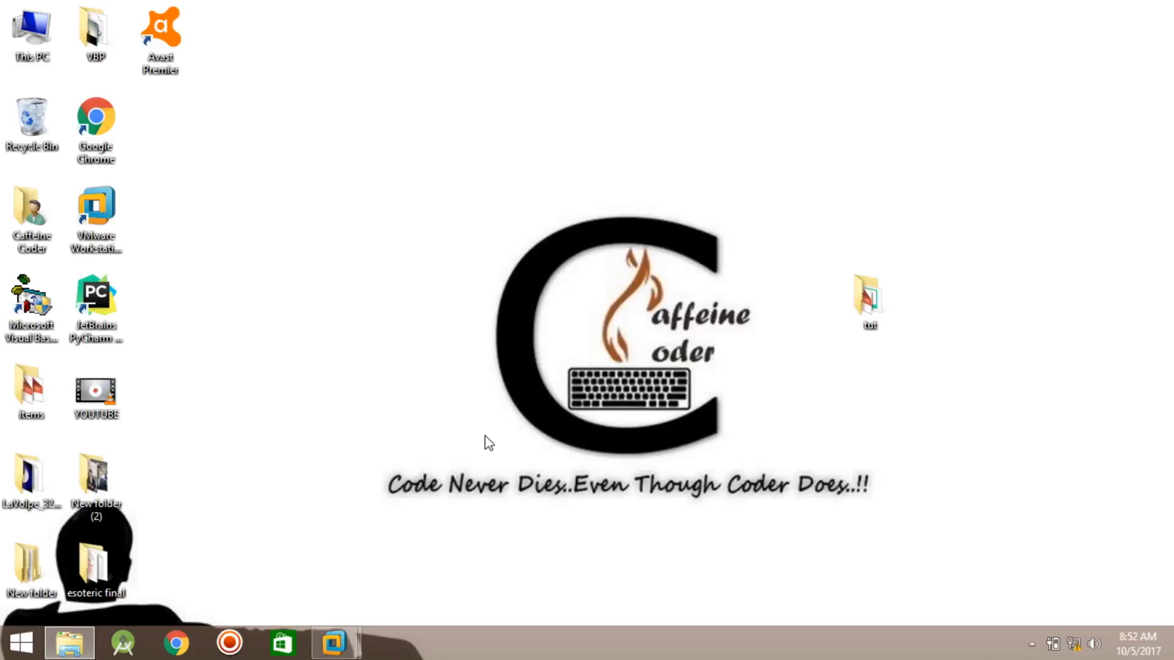
Launch Microsoft Visual Basic 6.0 from its desktop shortcut to reach the New Project dialog.
left_click(31, 307)
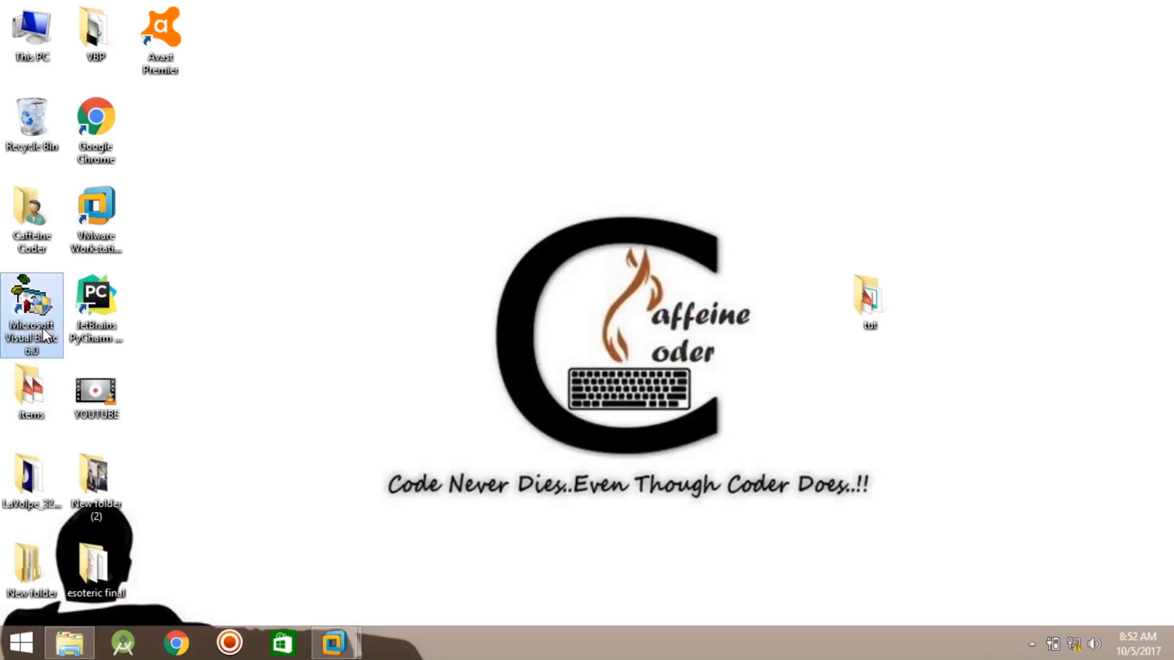
double_click(32, 311)
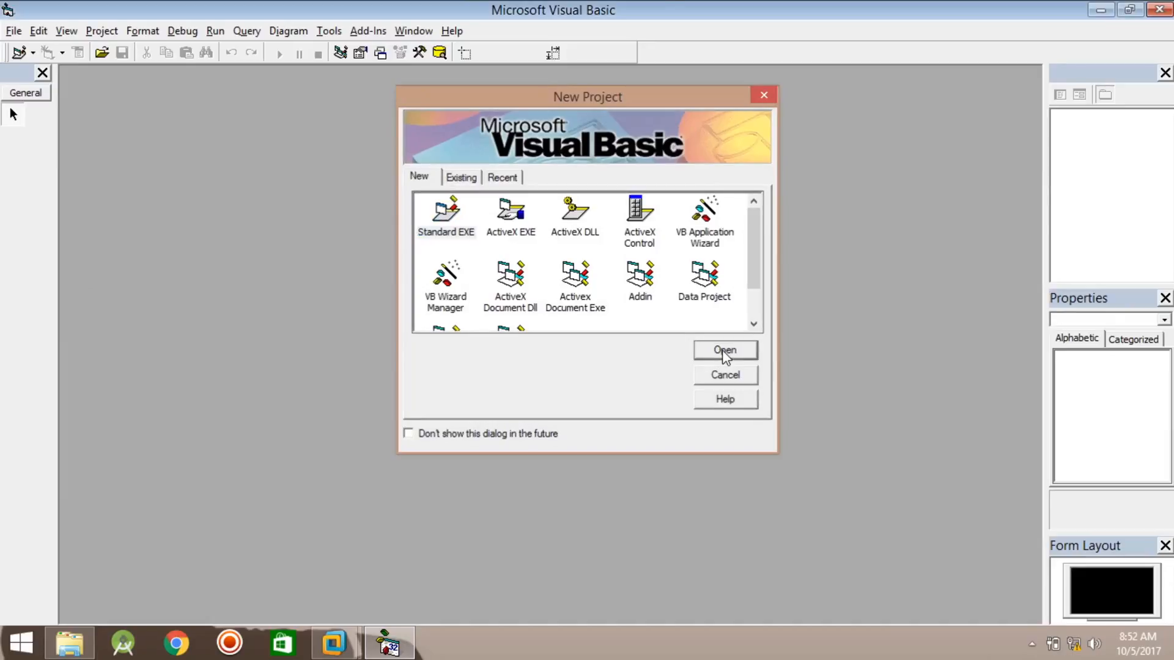
Create a Standard EXE project and draw an Image1 control on the left of Form1.
left_click(723, 351)
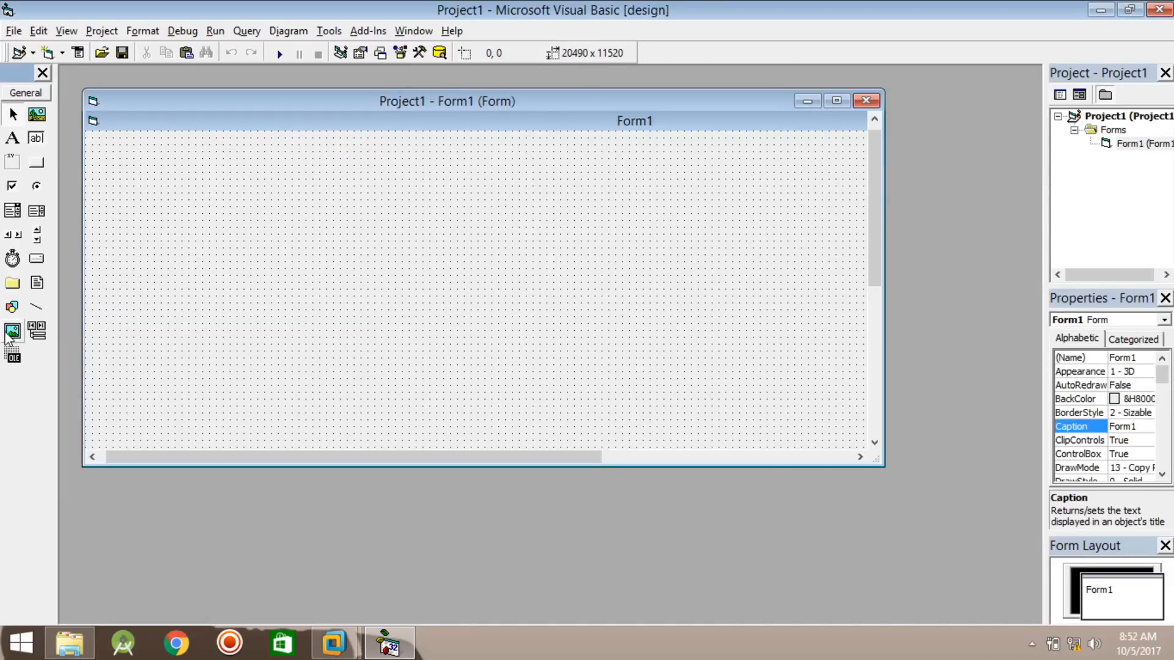
left_click_drag(186, 211, 384, 369)
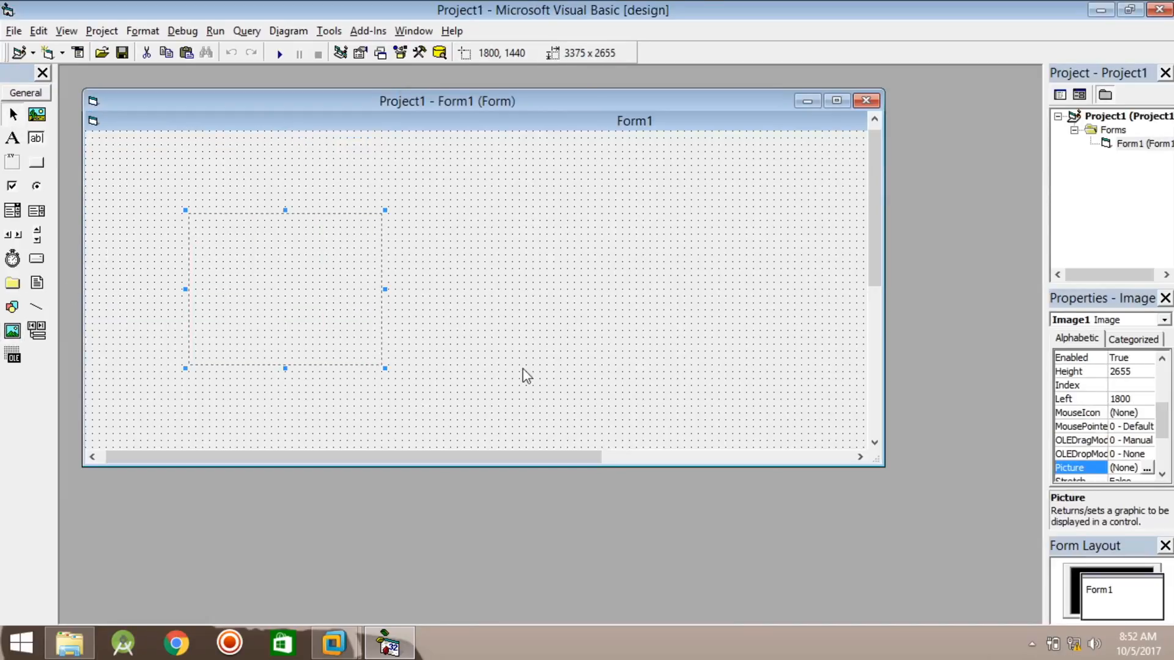
mouse_move(762, 375)
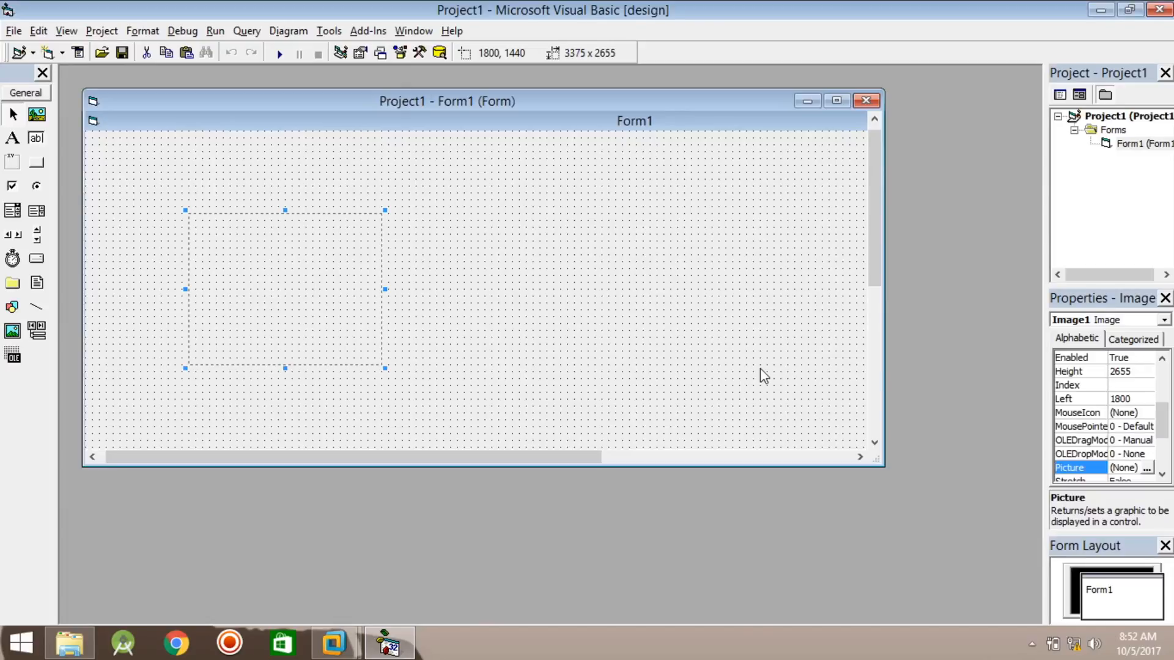
mouse_move(816, 321)
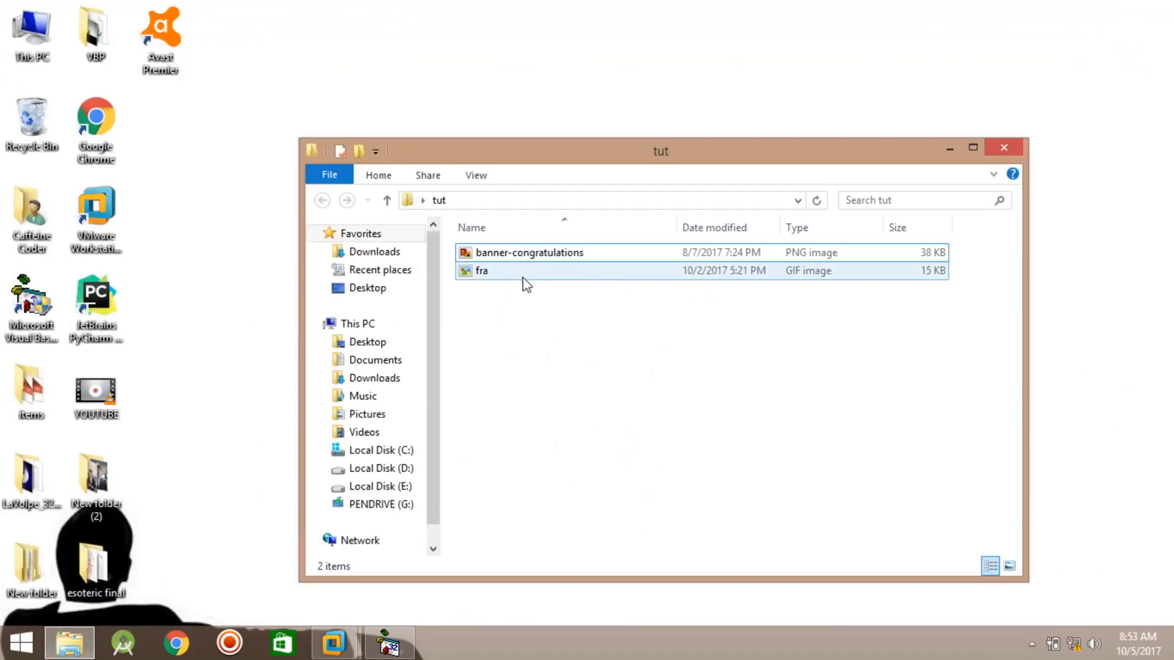
double_click(529, 252)
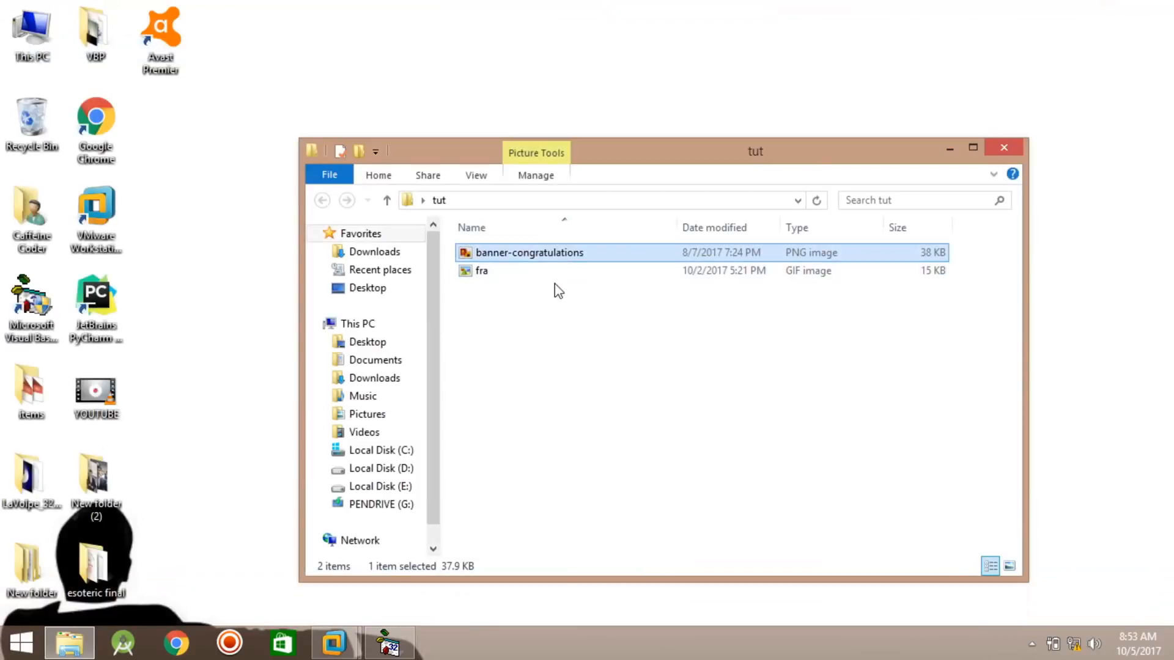
left_click(388, 642)
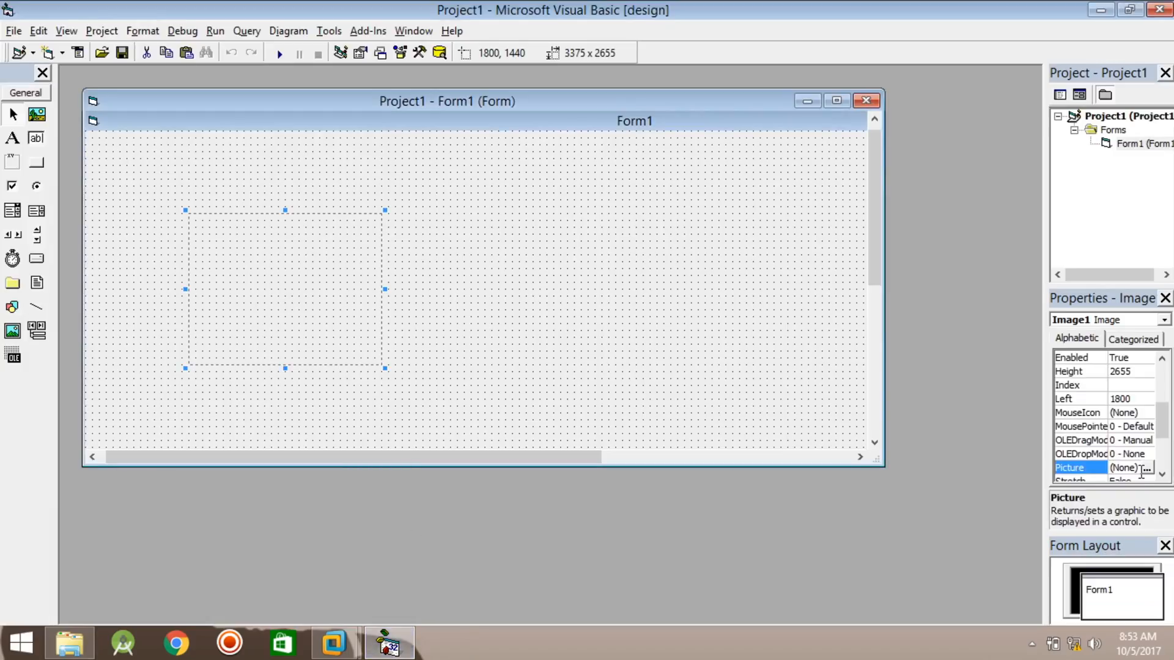
left_click(1146, 467)
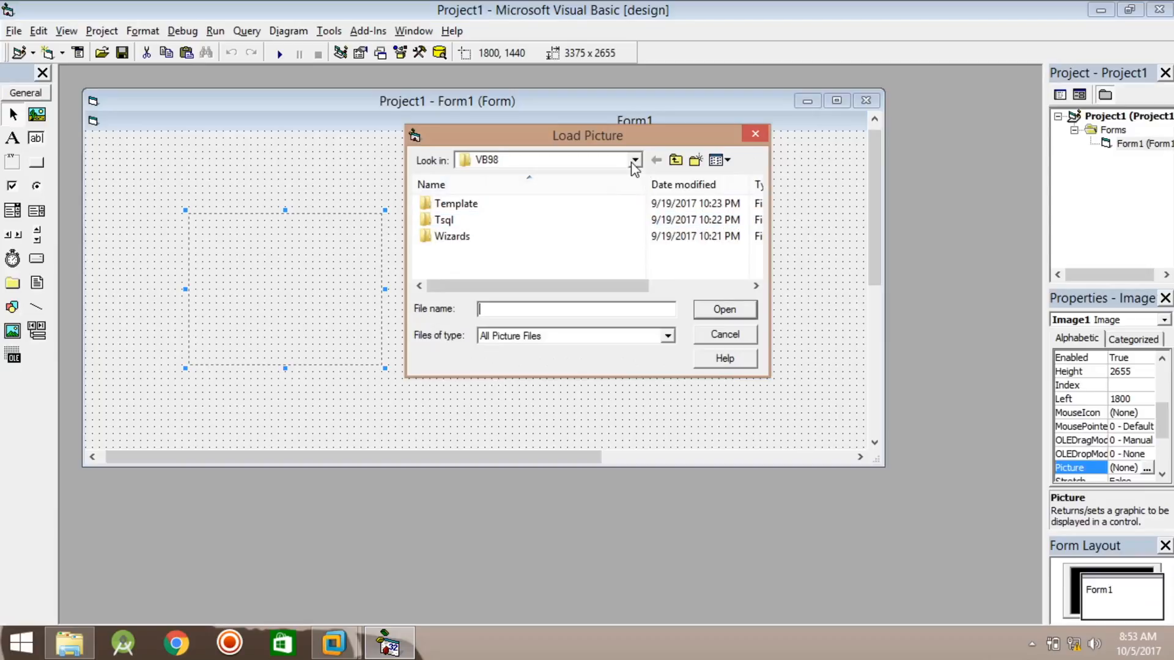
left_click(635, 159)
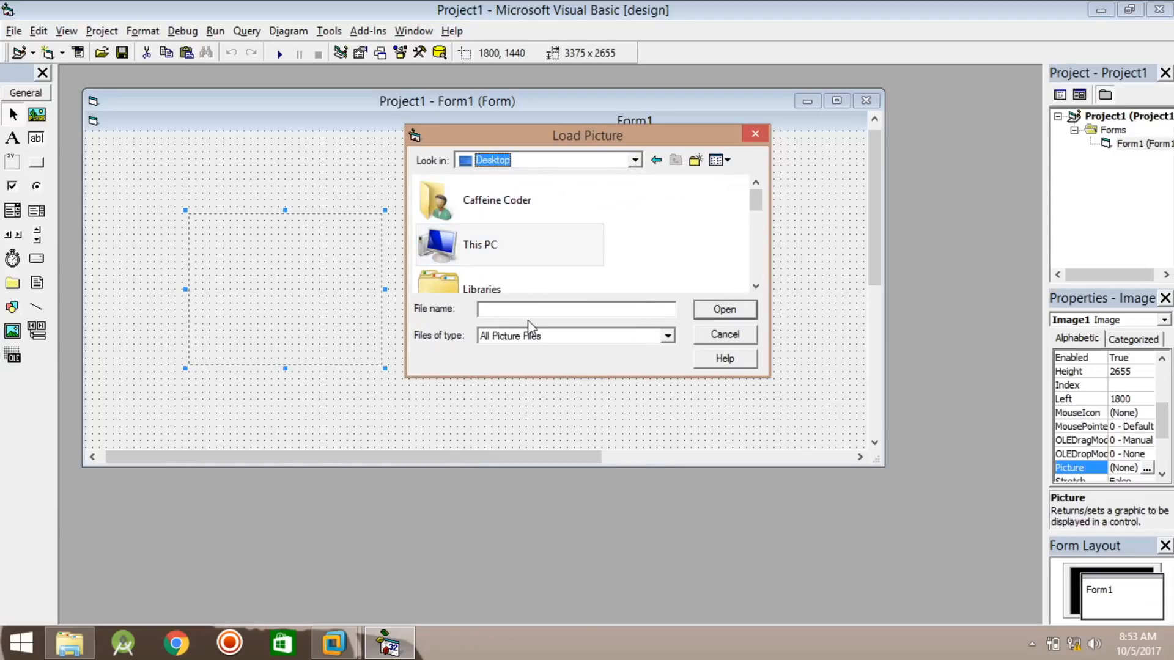
type("tu")
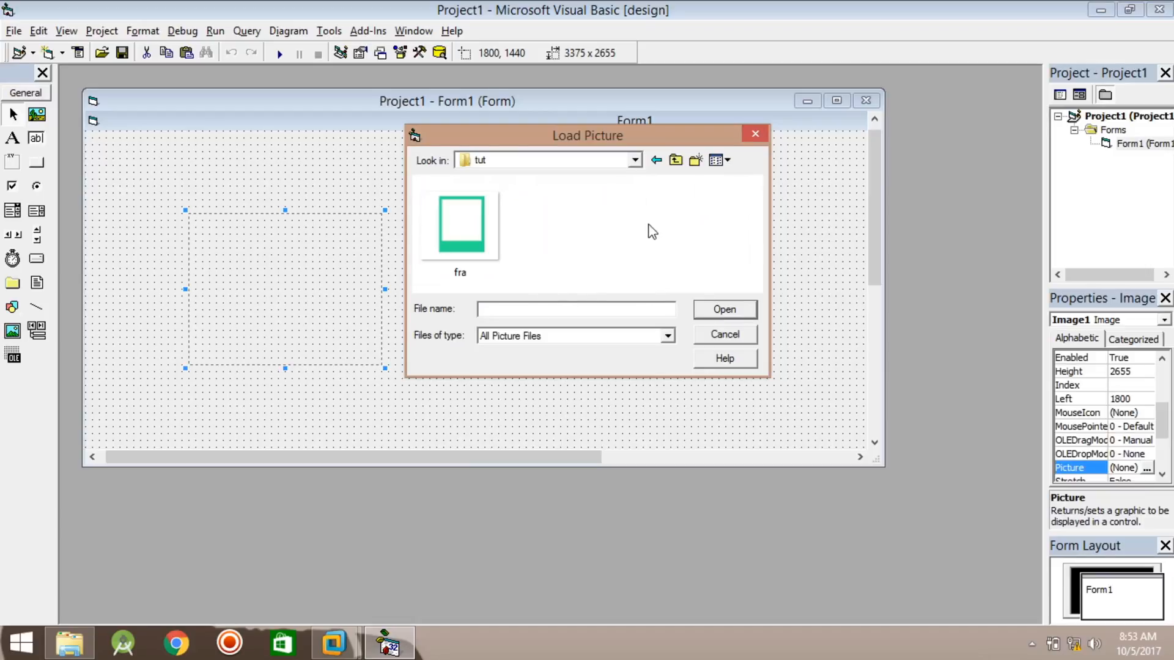
left_click(754, 133)
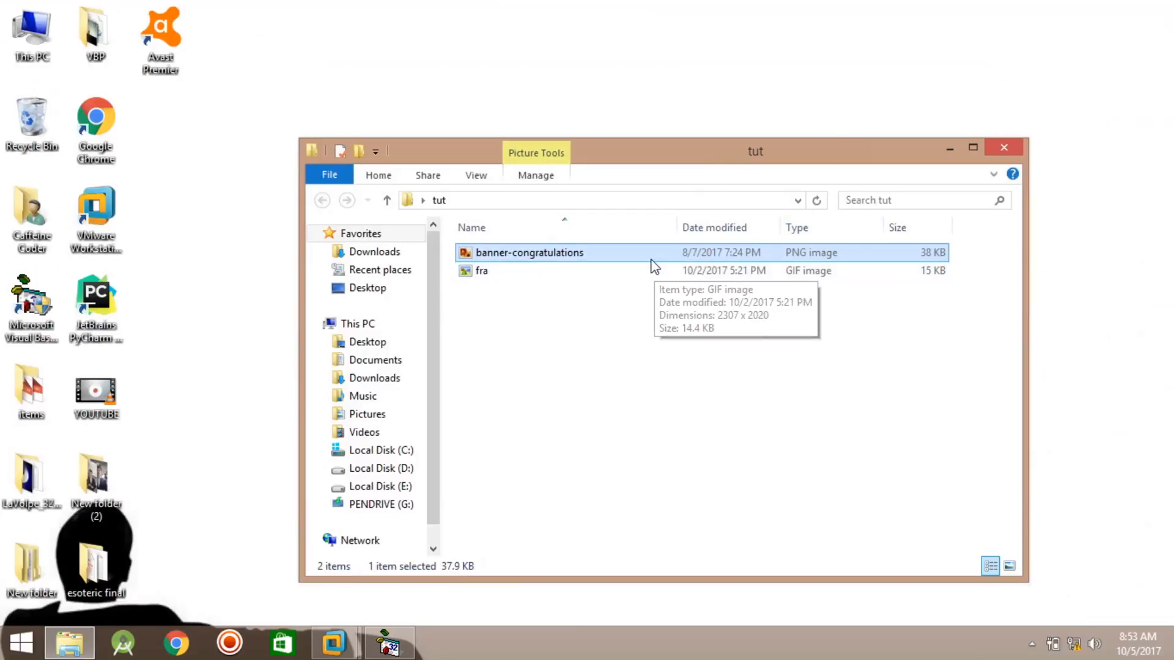
mouse_move(655, 268)
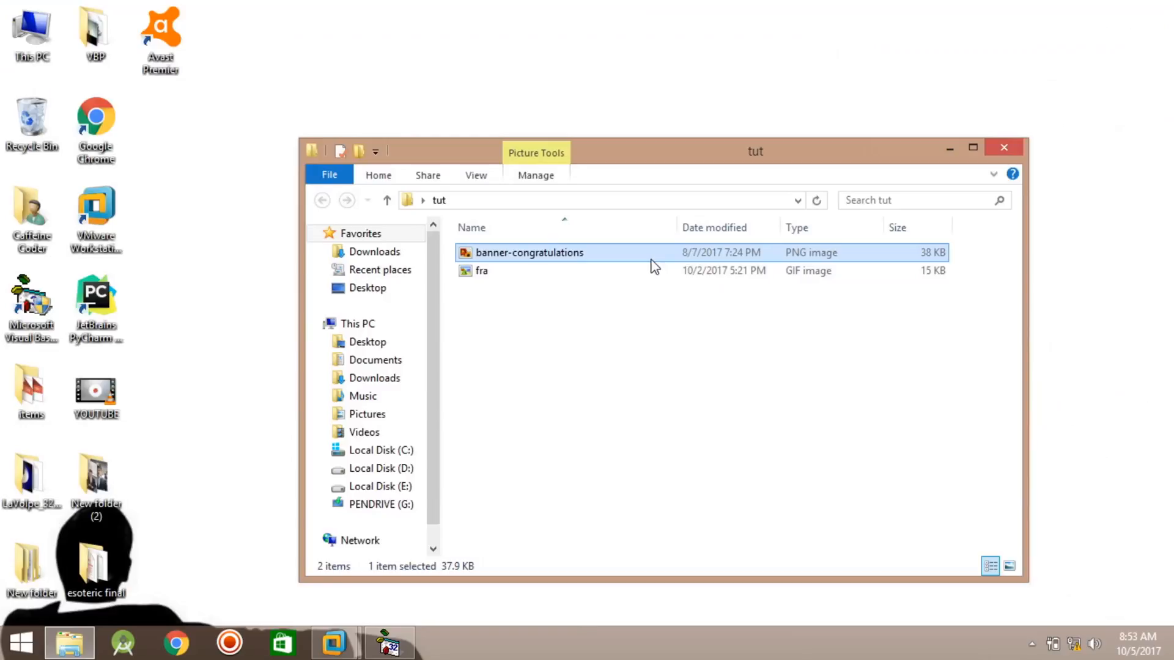
Open banner-congratulations.png in Adobe Photoshop CC via Open with.
right_click(530, 252)
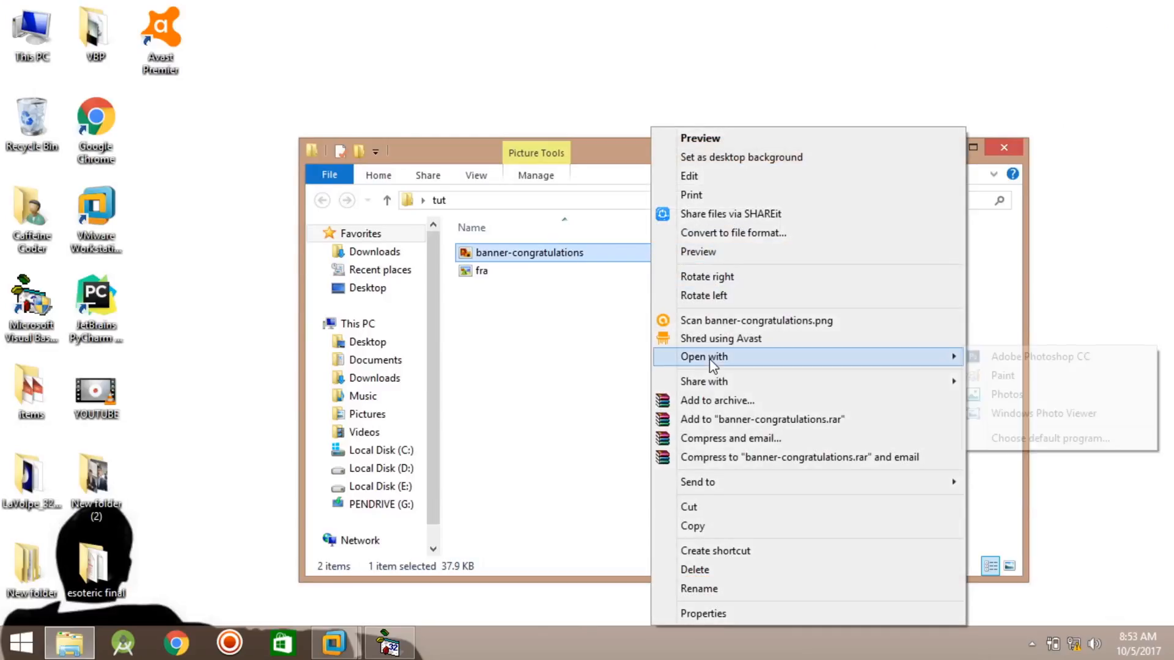
left_click(1040, 356)
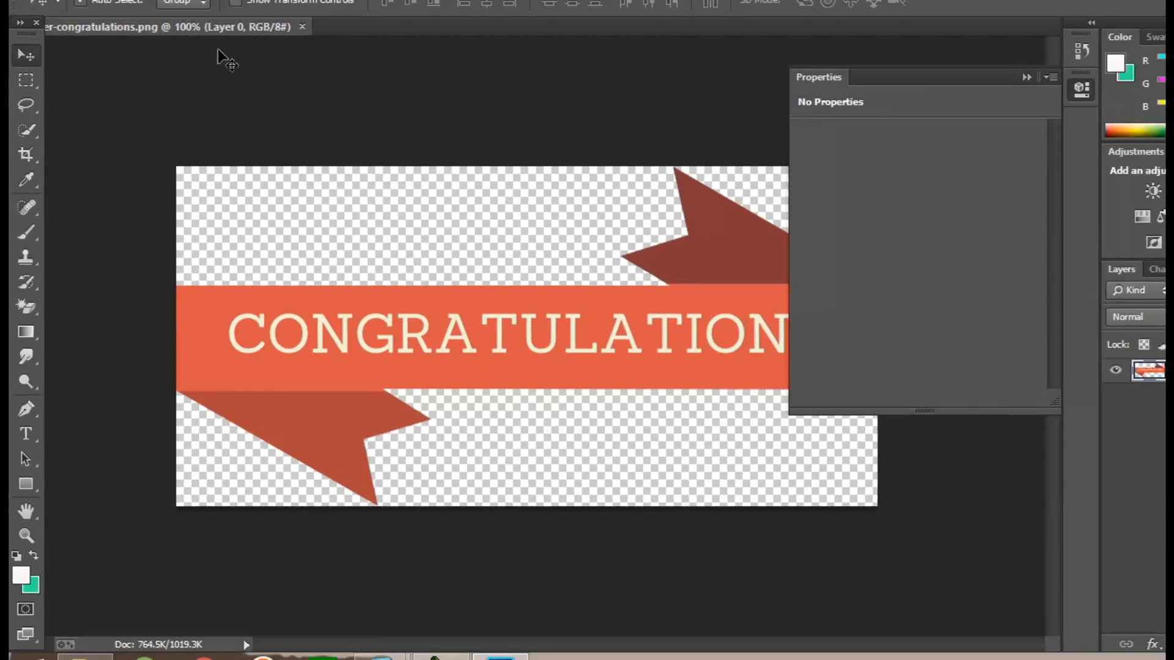
Save the banner as a CompuServe GIF named new in the tut folder.
left_click(47, 11)
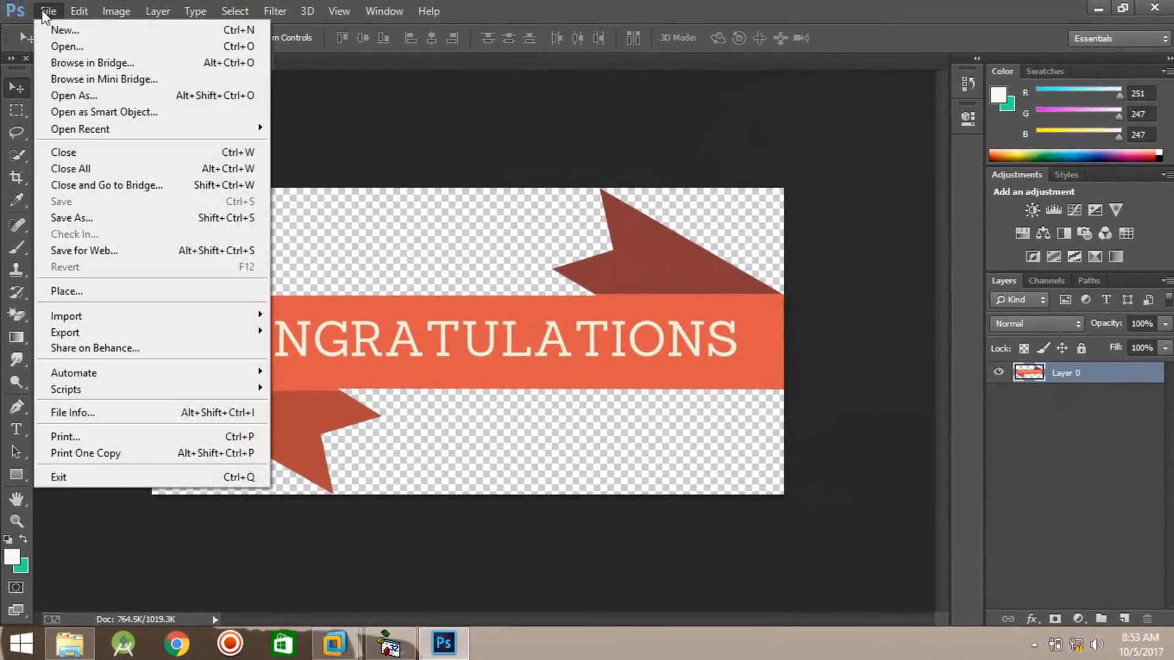
left_click(71, 218)
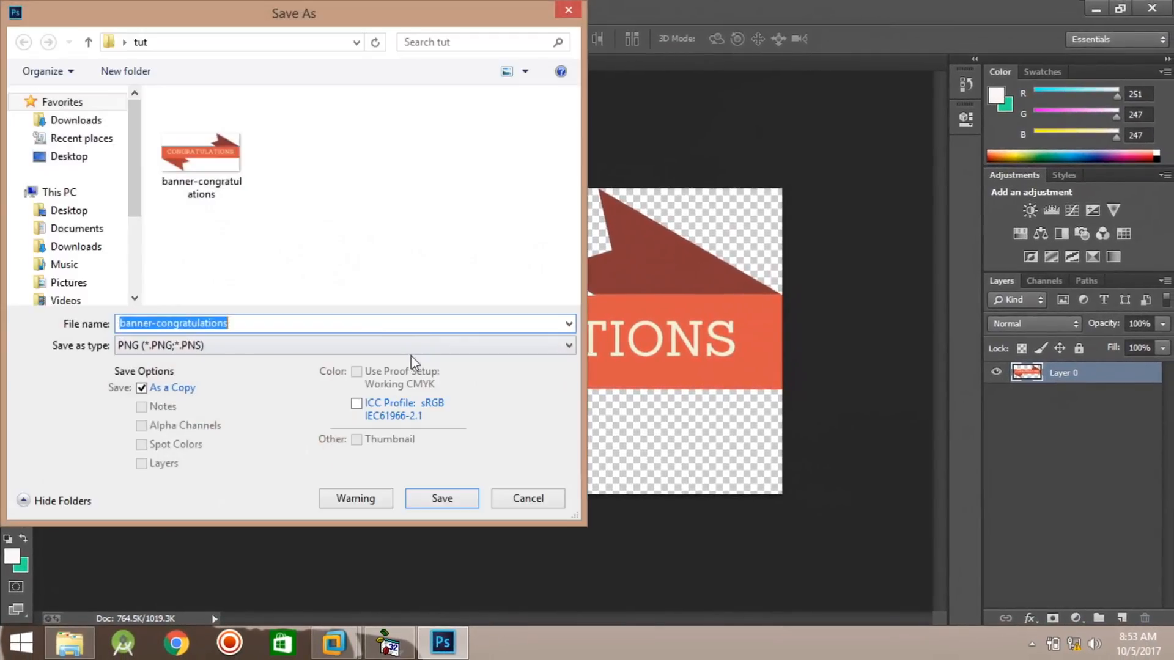
type("new")
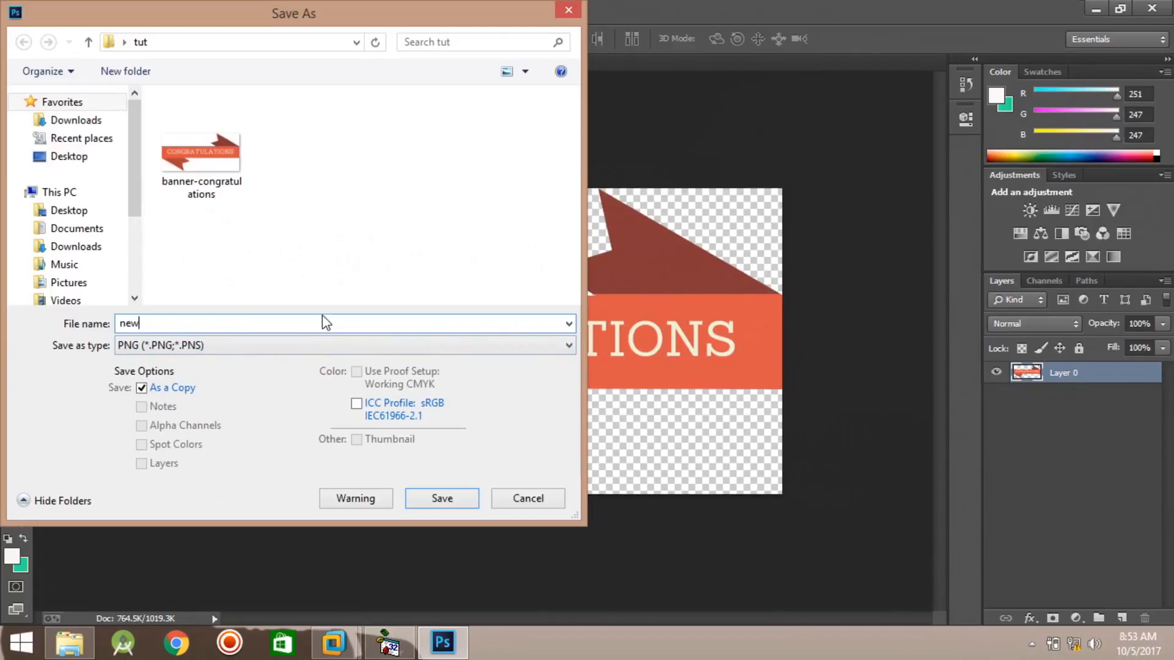
left_click(345, 344)
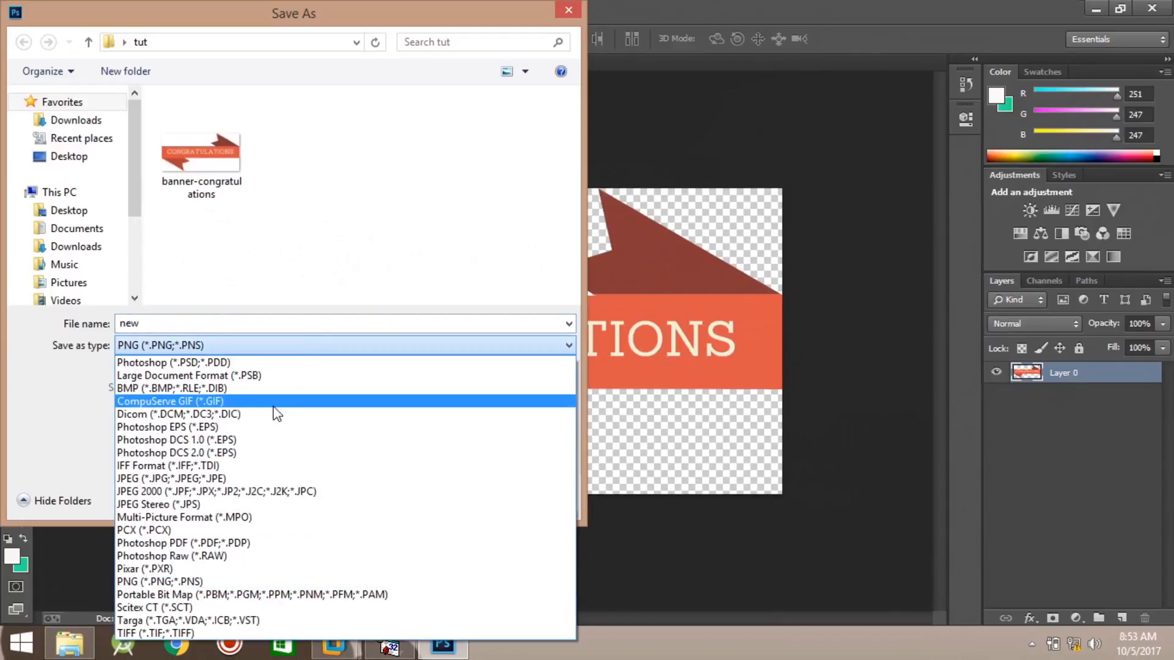
left_click(170, 401)
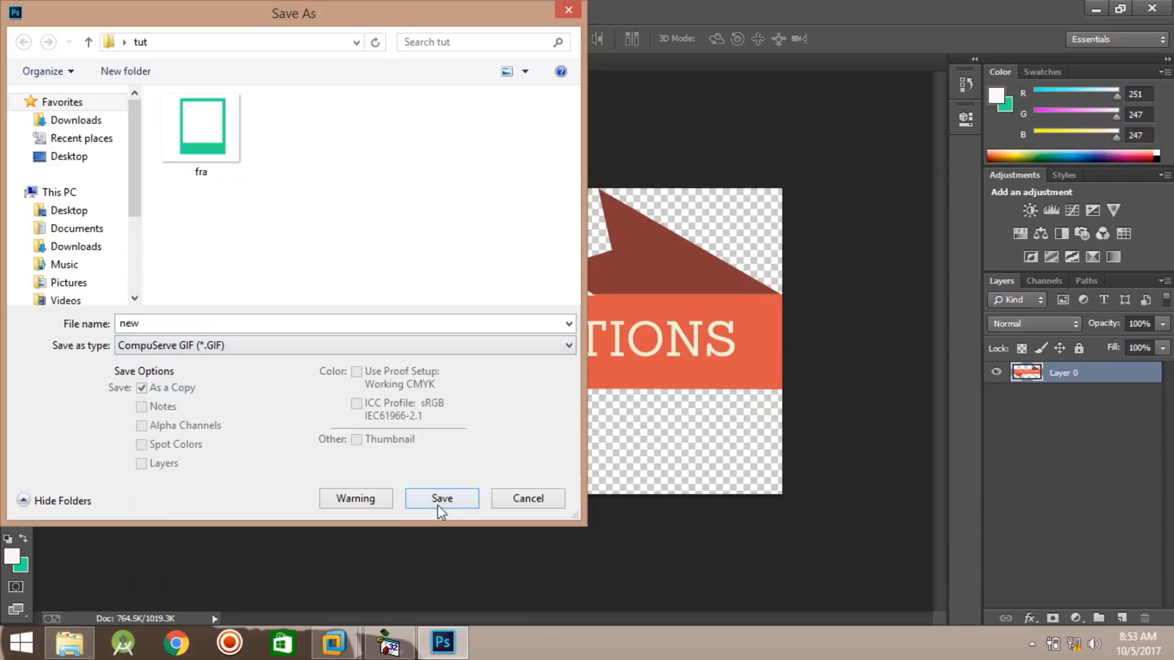
left_click(441, 498)
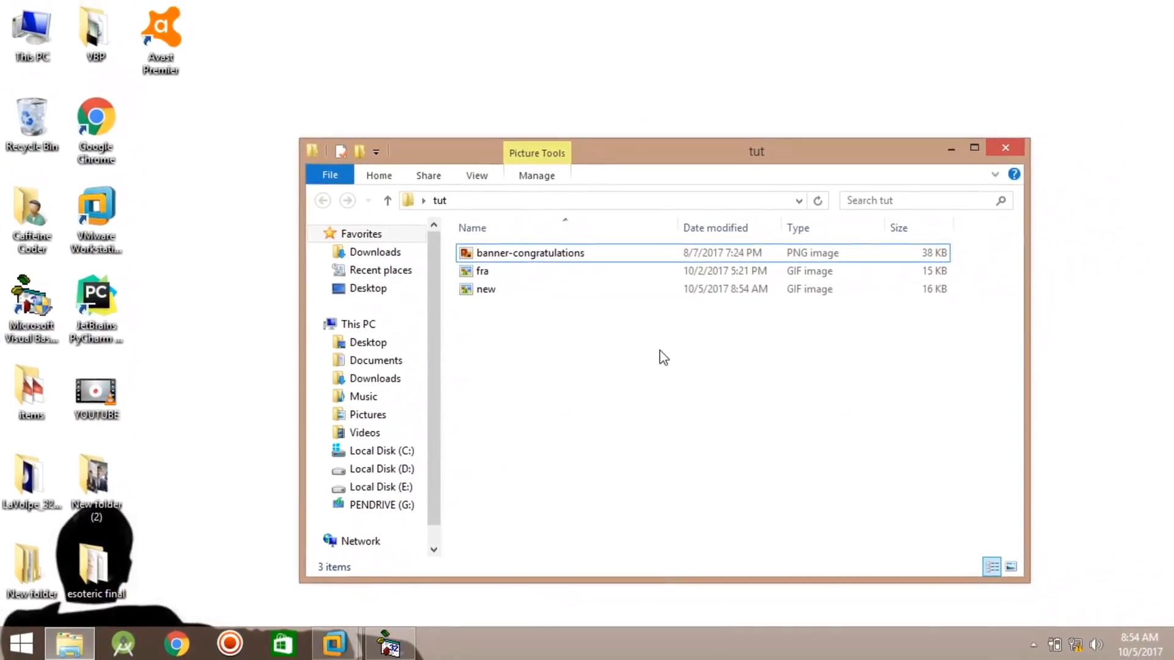
Select the original banner-congratulations file in the tut folder listing.
left_click(529, 252)
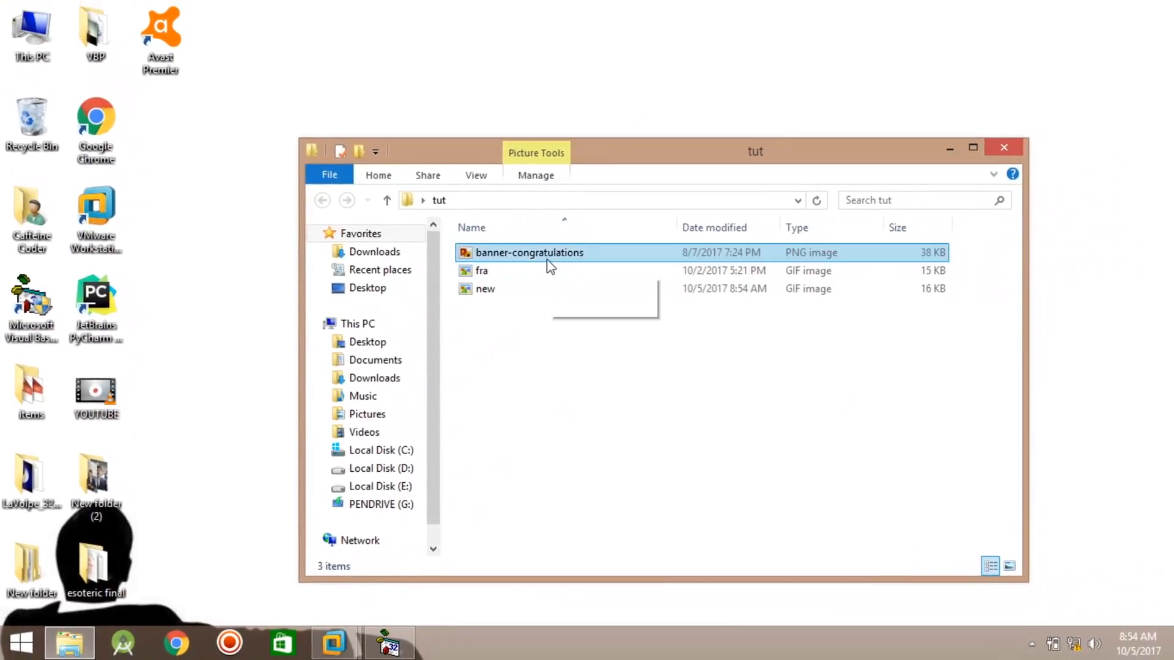
mouse_move(545, 265)
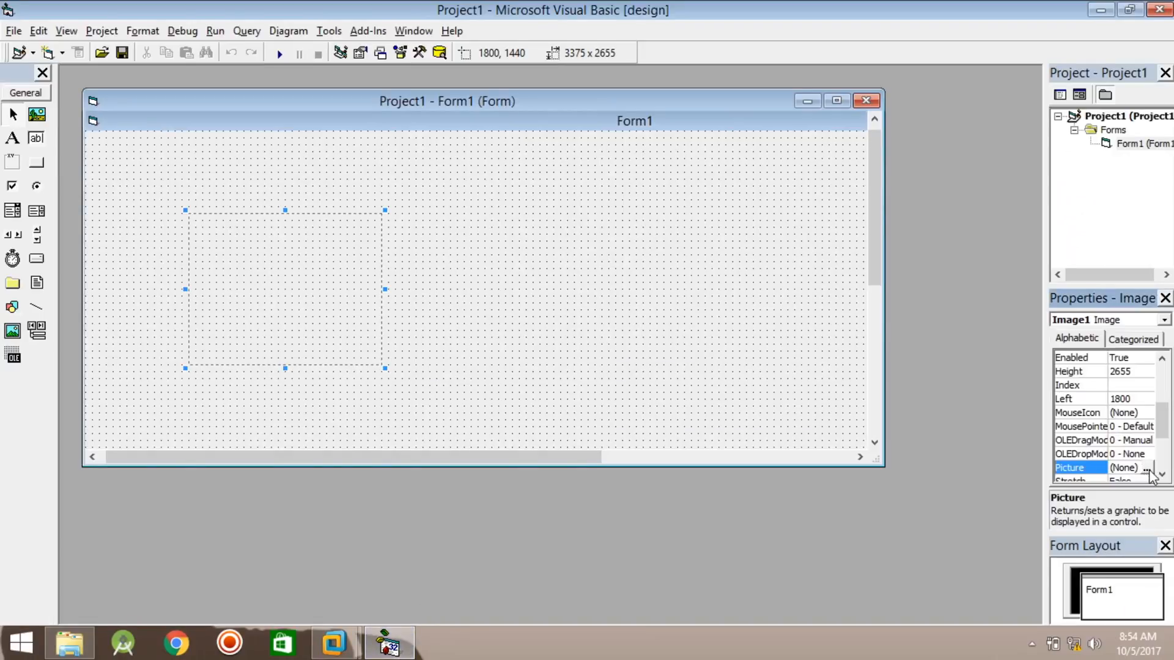
Load tut\new.gif into Image1, shrink its box and leave Stretch set to True.
left_click(1146, 468)
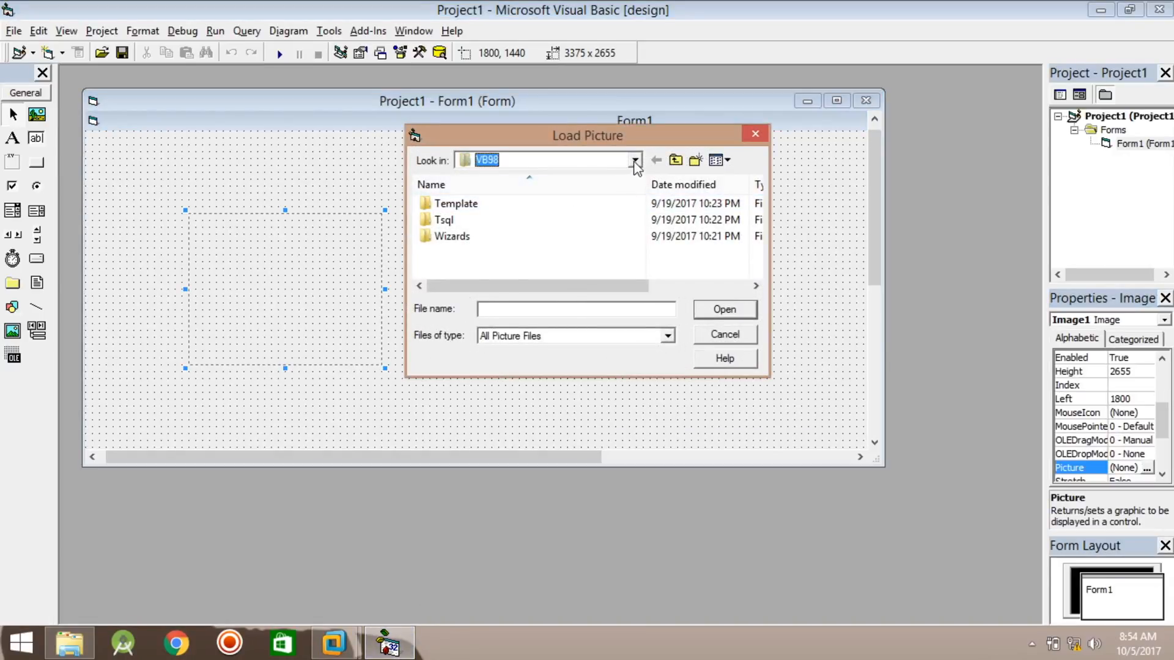
left_click(635, 159)
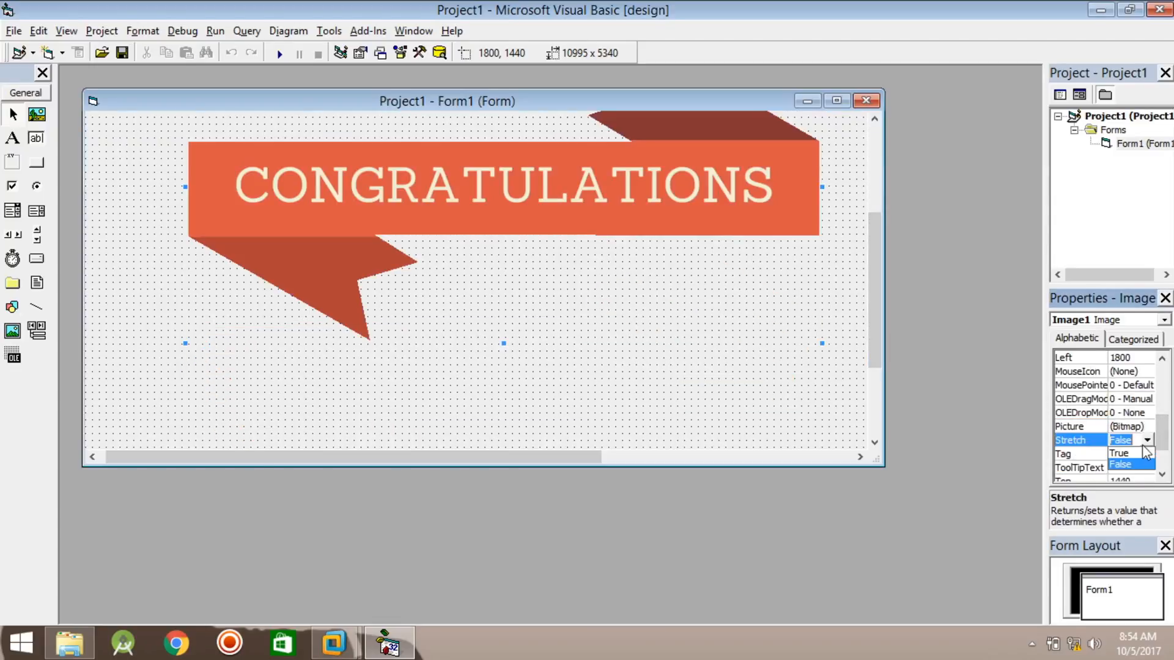
left_click(1119, 452)
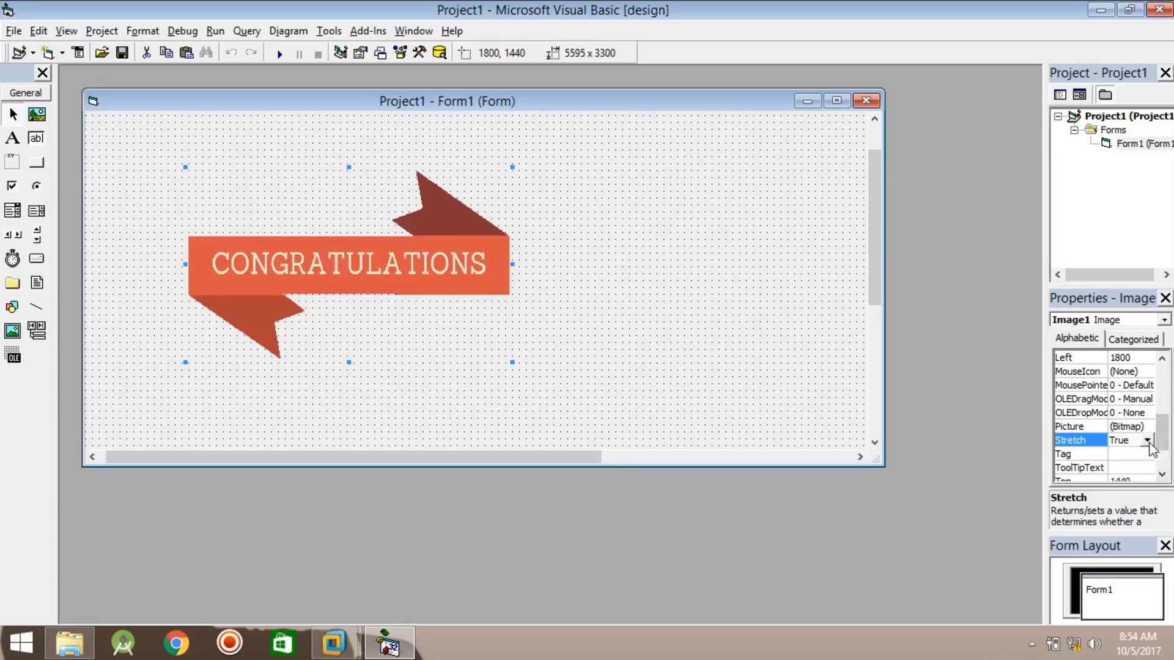
left_click(1119, 440)
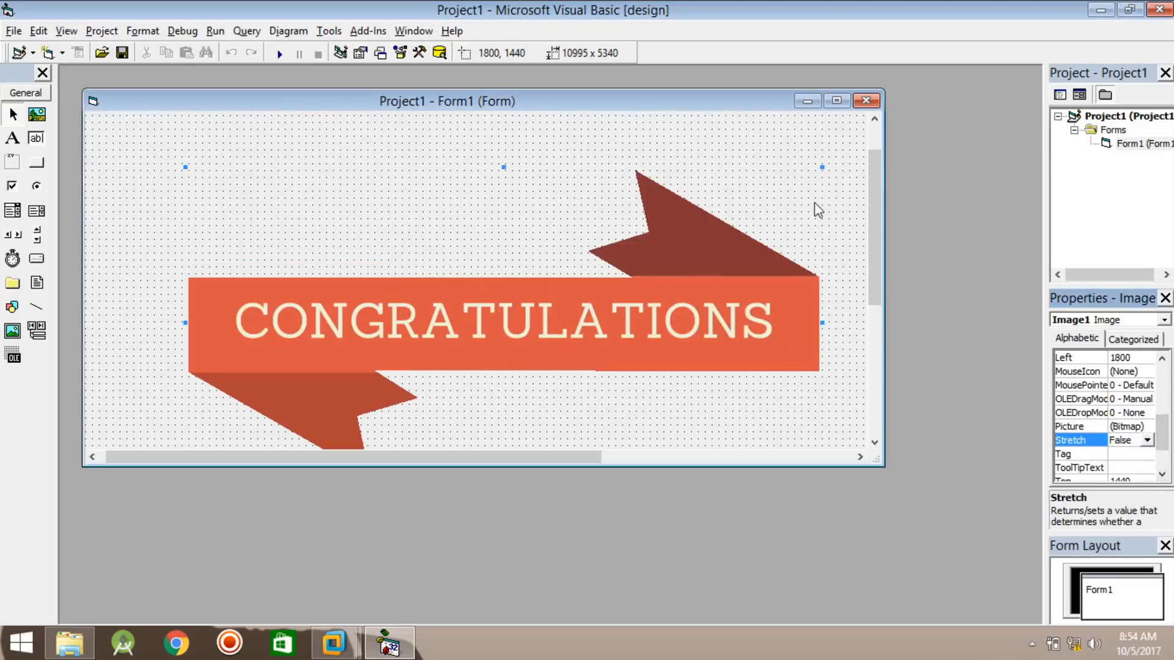
left_click_drag(822, 323, 566, 346)
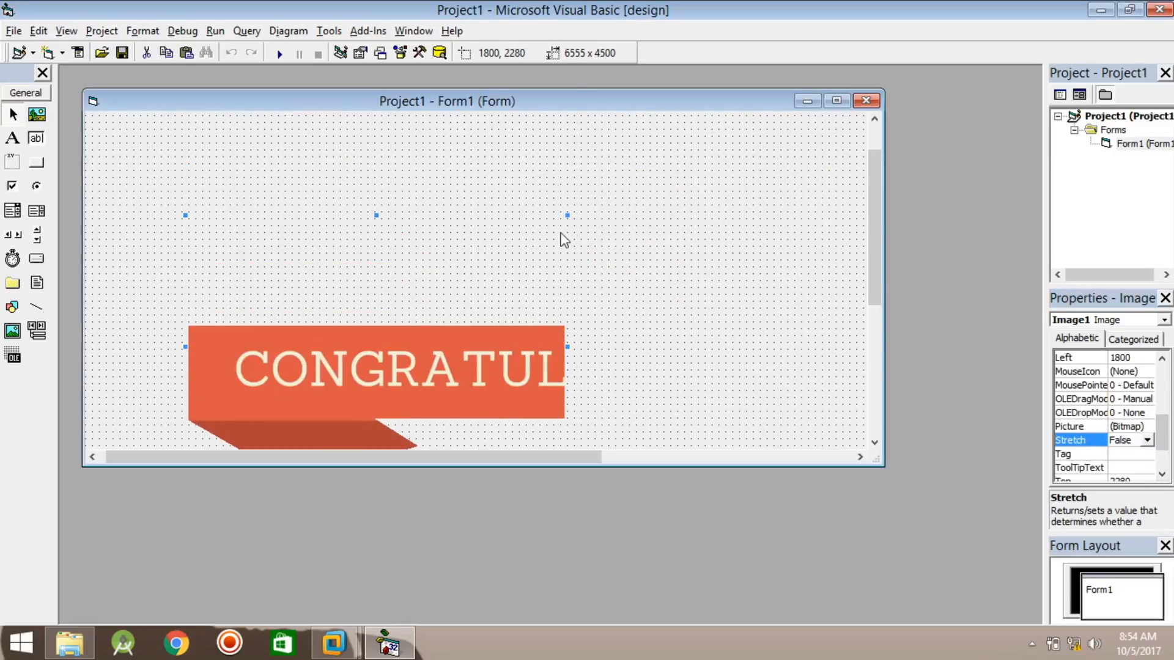
left_click_drag(375, 371, 376, 234)
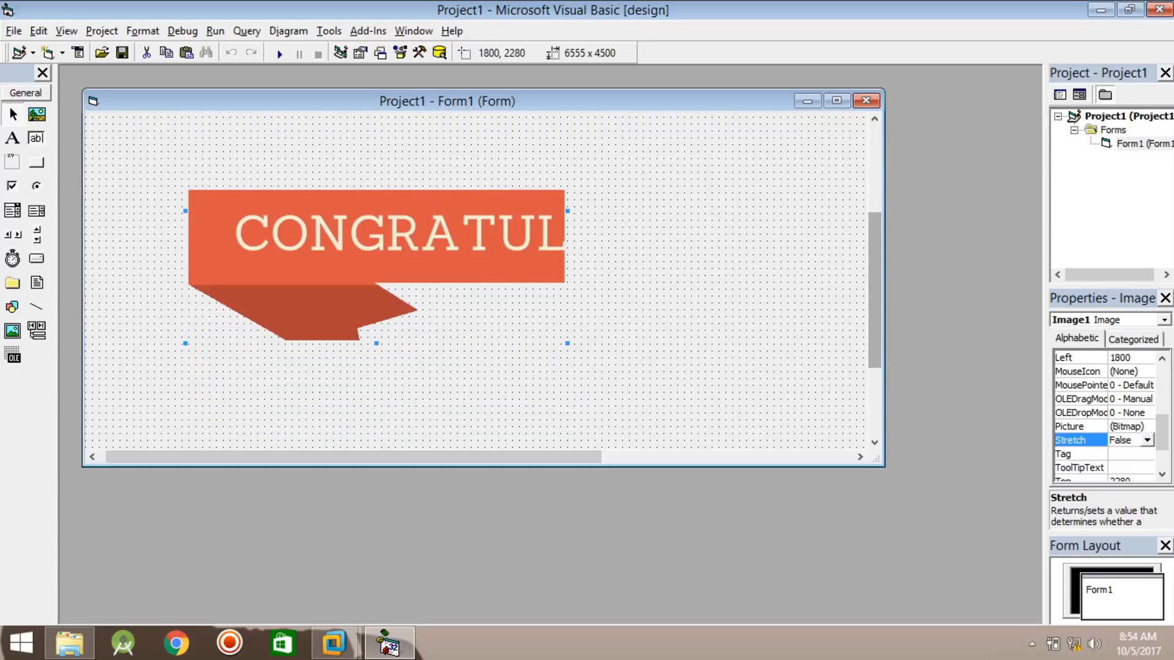
left_click(1126, 440)
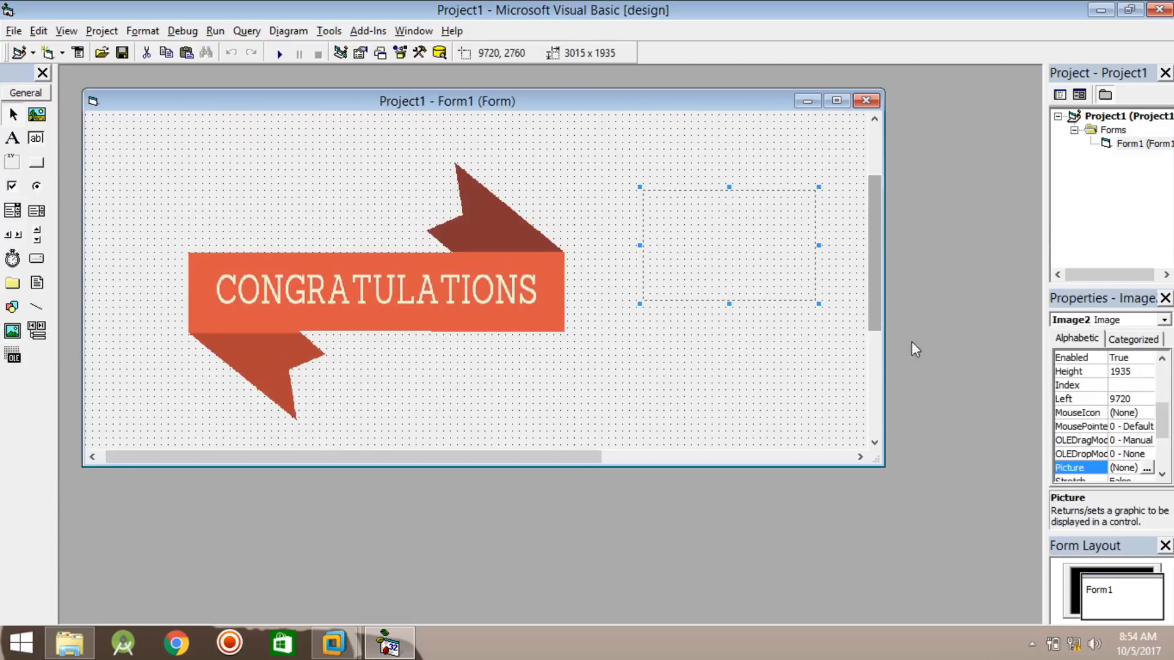
Load tut\fra.gif into Image2 with Stretch set to True.
left_click(1147, 467)
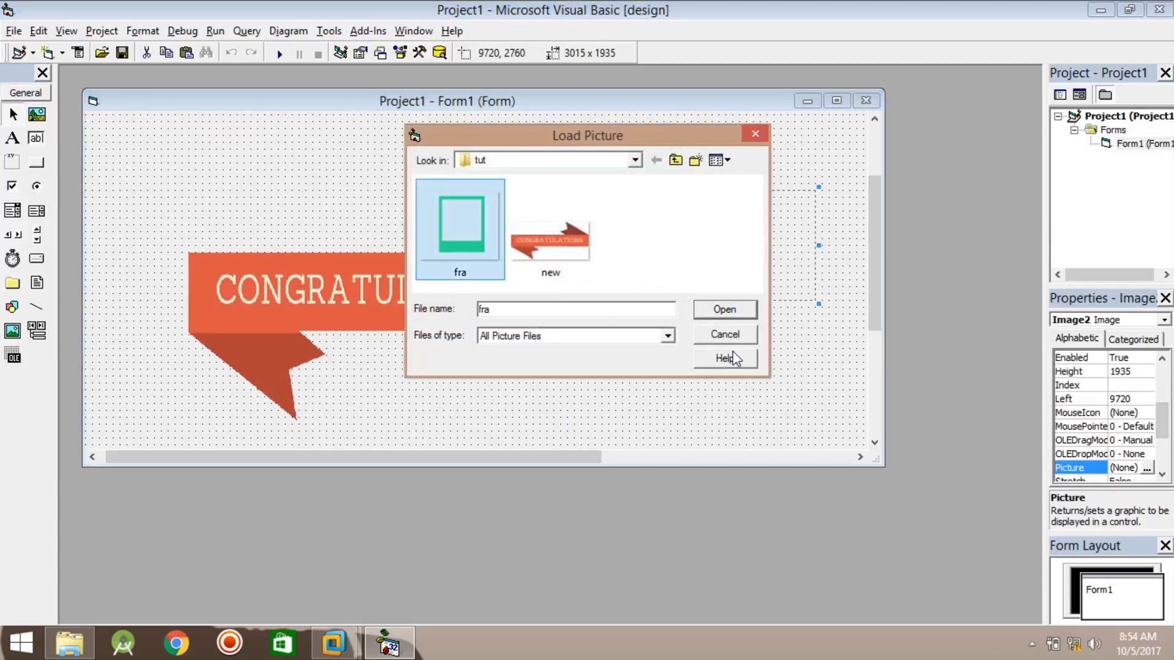
left_click(723, 310)
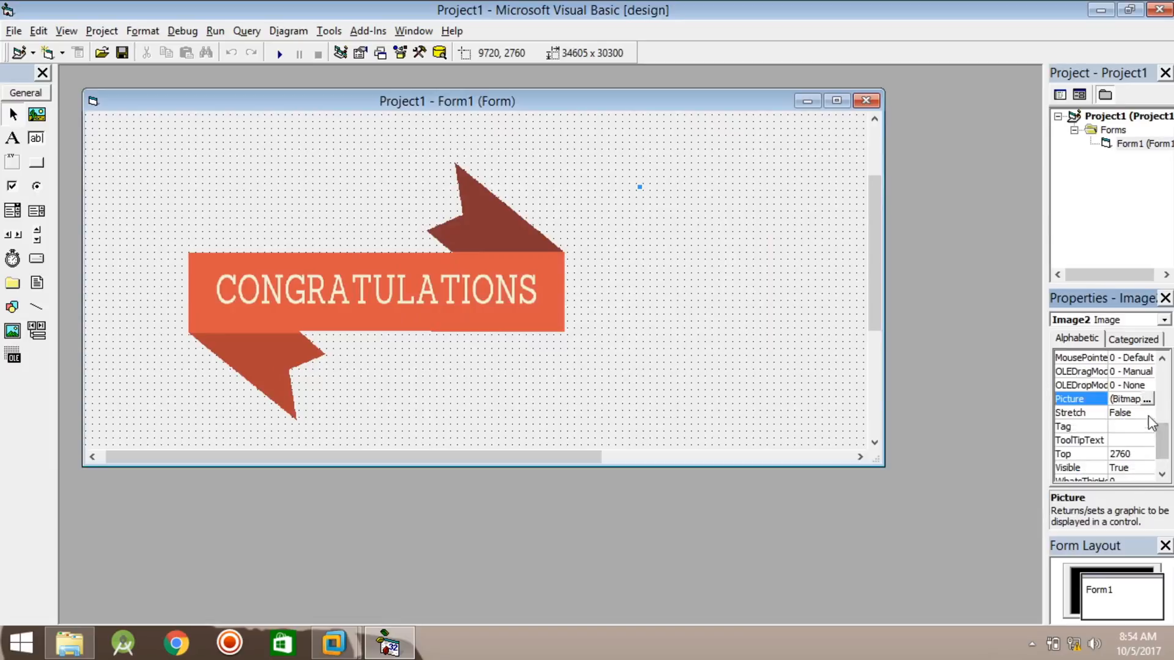
left_click(1080, 412)
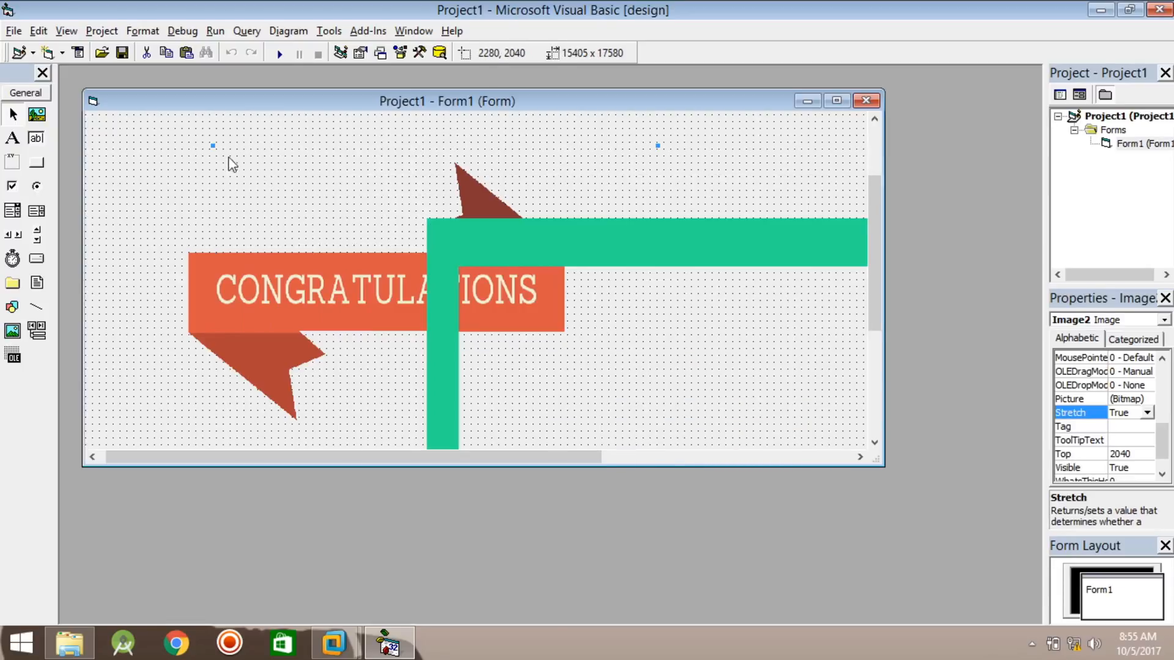
Shrink Image2 into a small frame box to the right of the banner.
left_click_drag(656, 146, 847, 423)
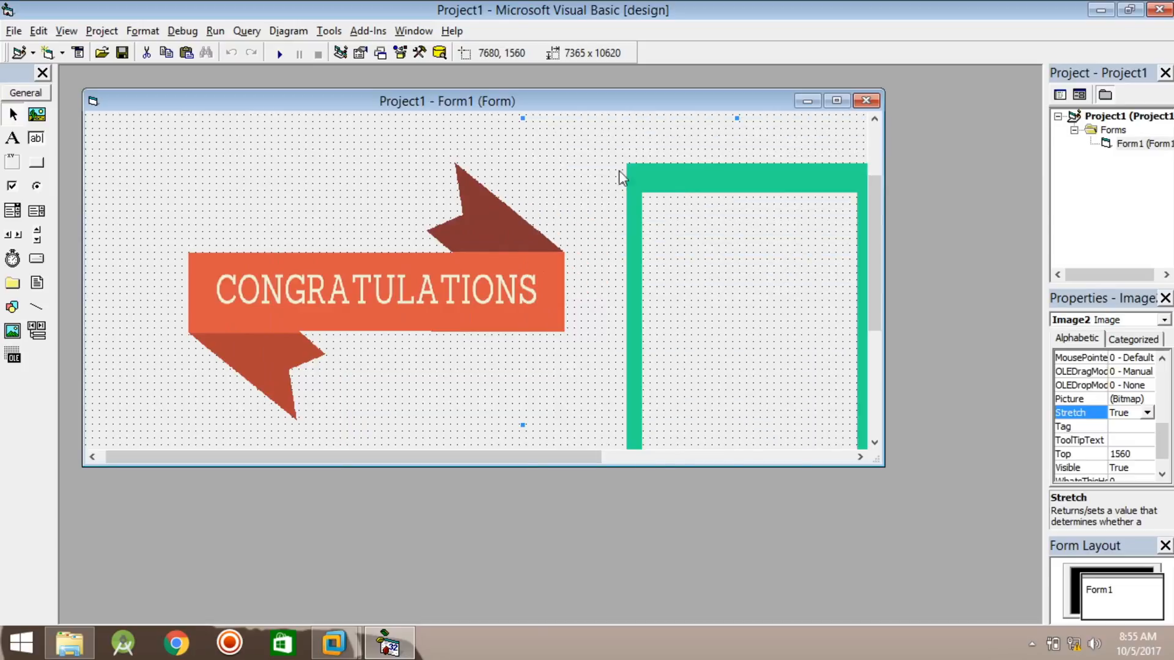
left_click_drag(621, 176, 621, 420)
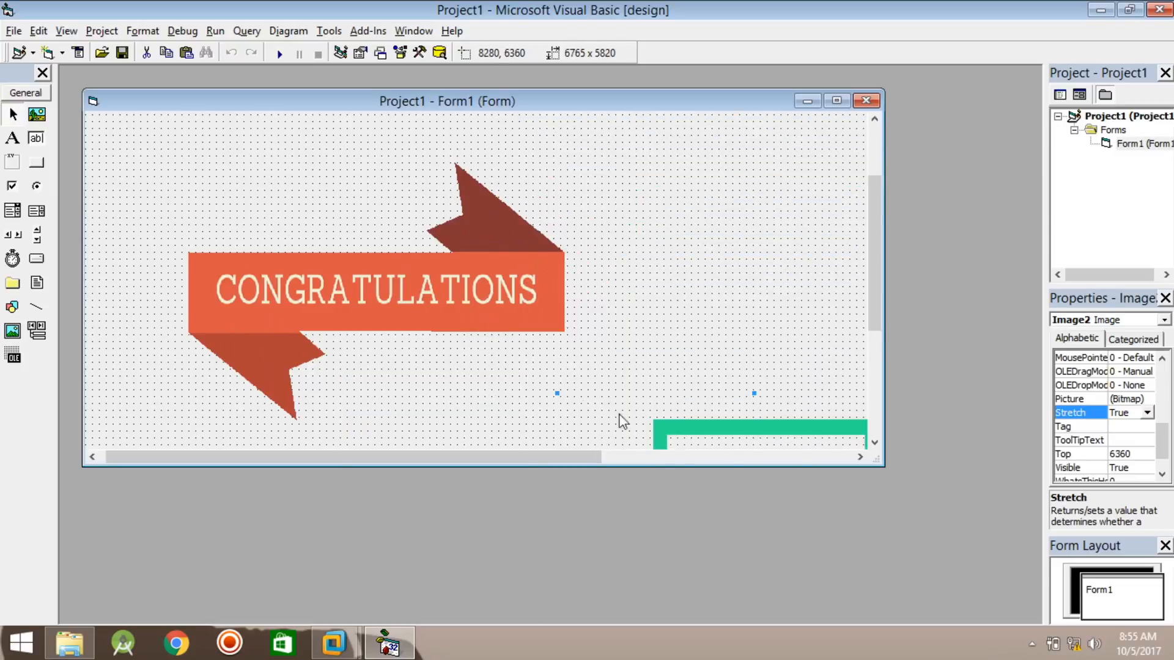
left_click_drag(748, 431, 595, 314)
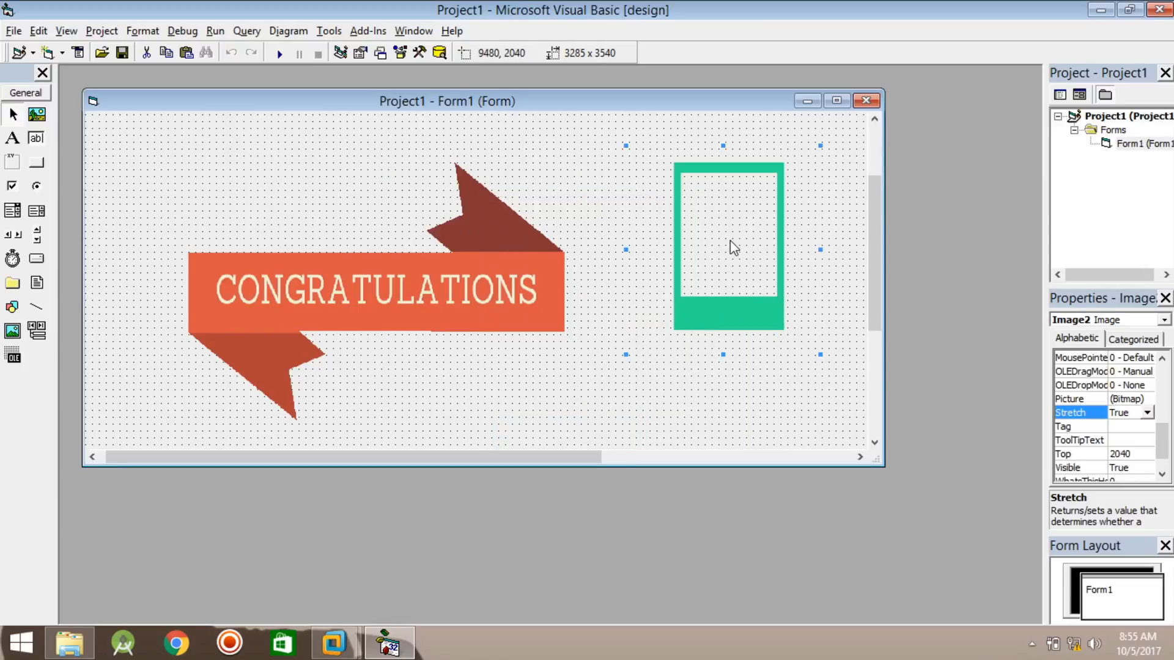
mouse_move(768, 294)
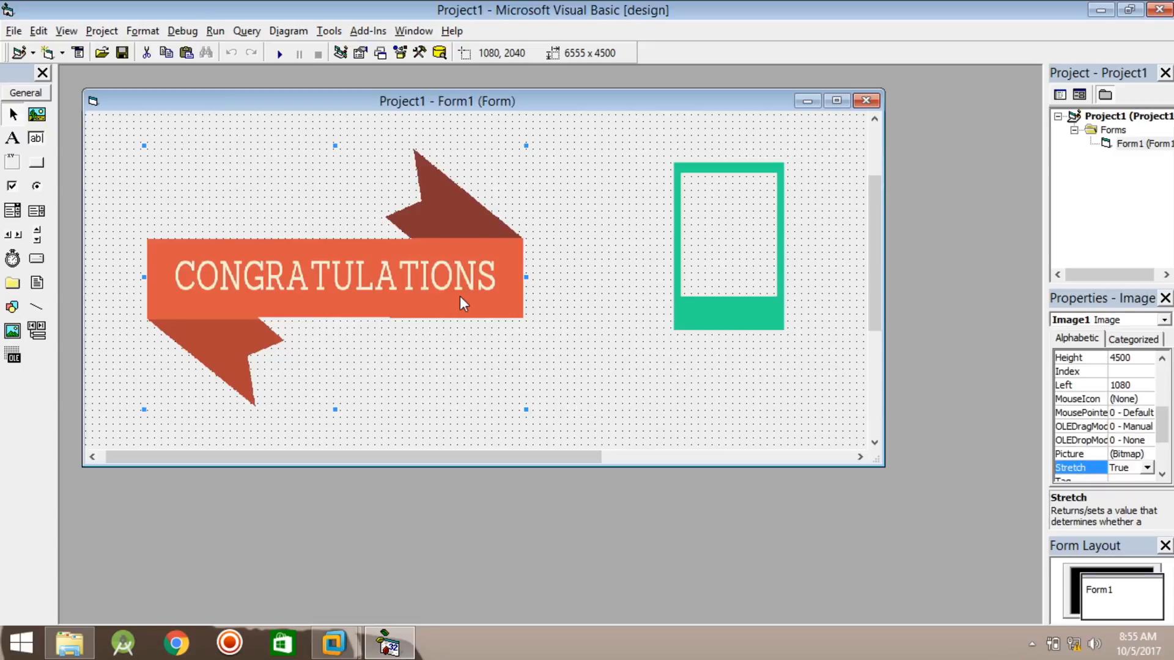
mouse_move(588, 275)
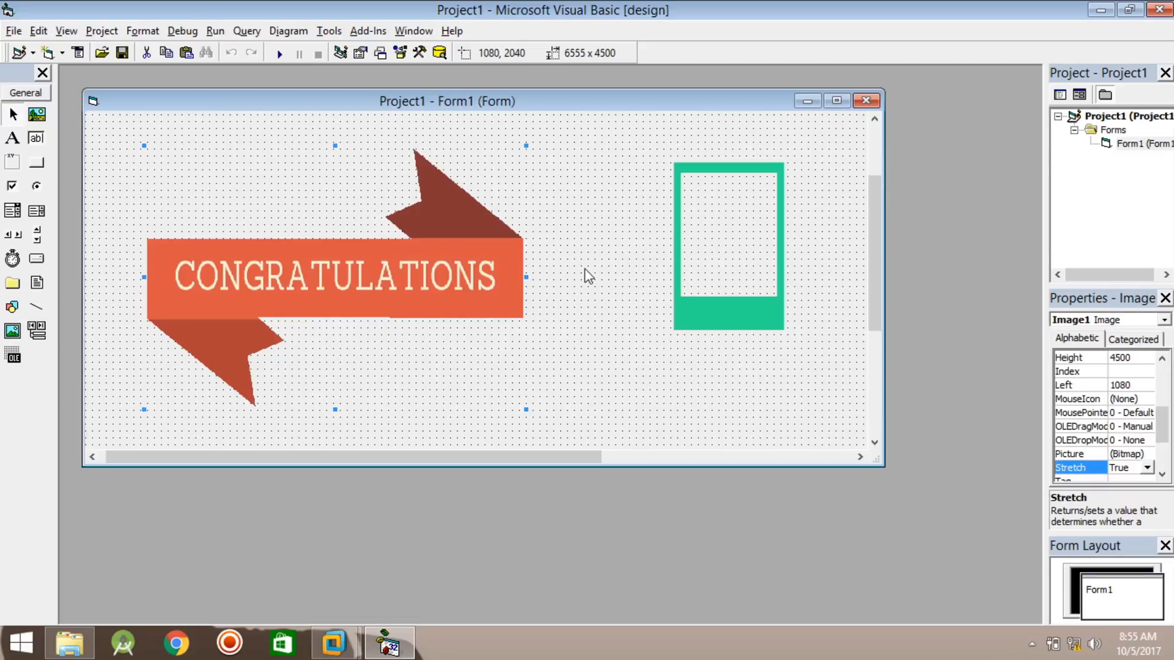
mouse_move(969, 289)
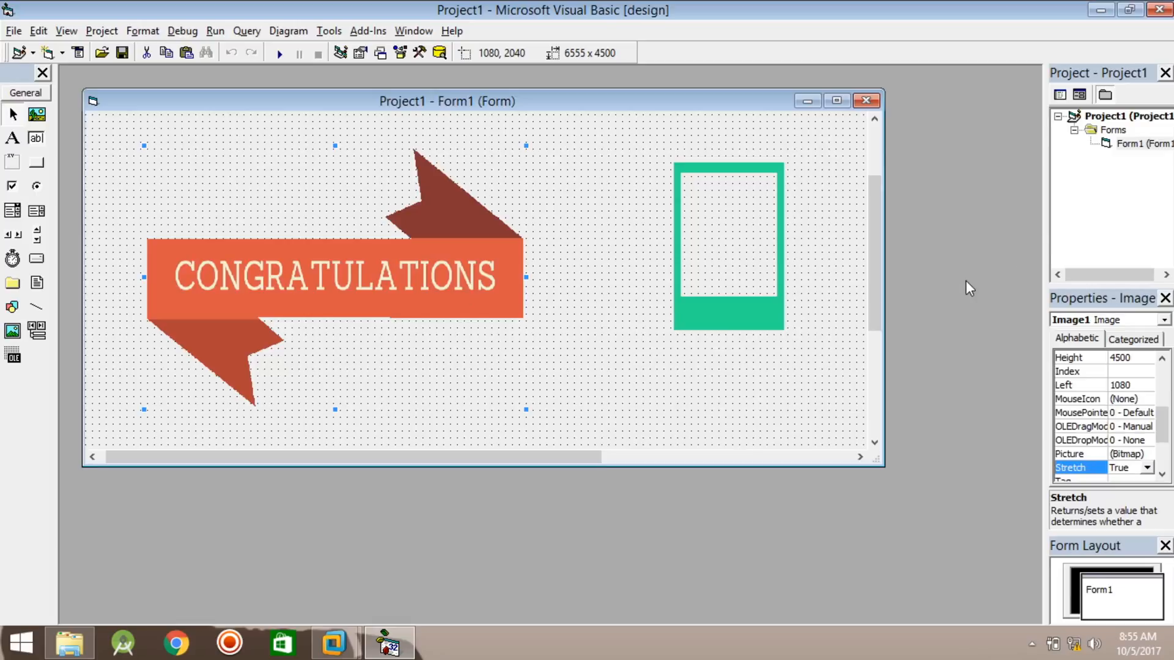